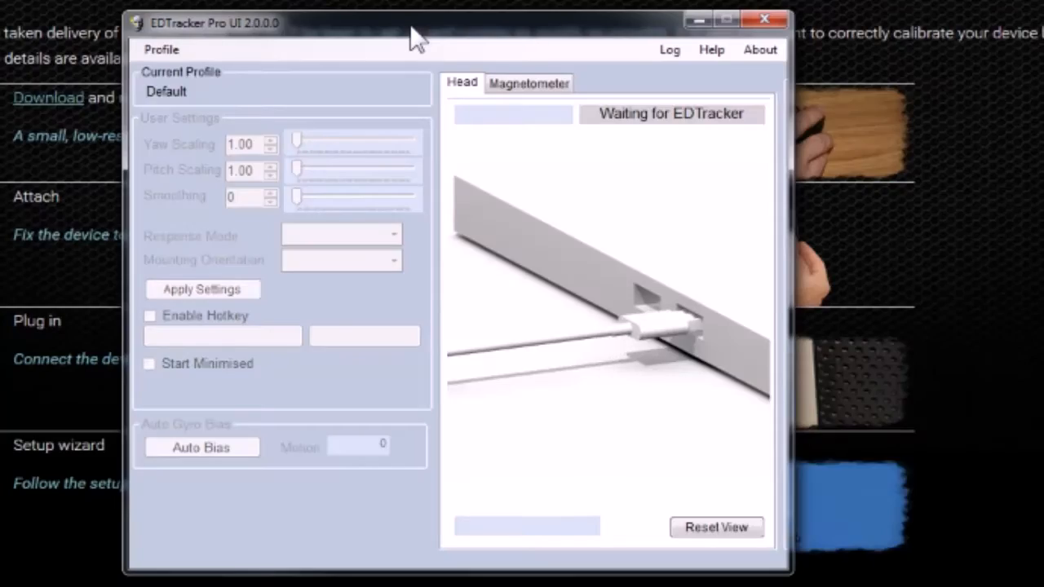
# Step: Let the detected EDTracker Pro start its automatic gyro bias calibration
pyautogui.click(202, 447)
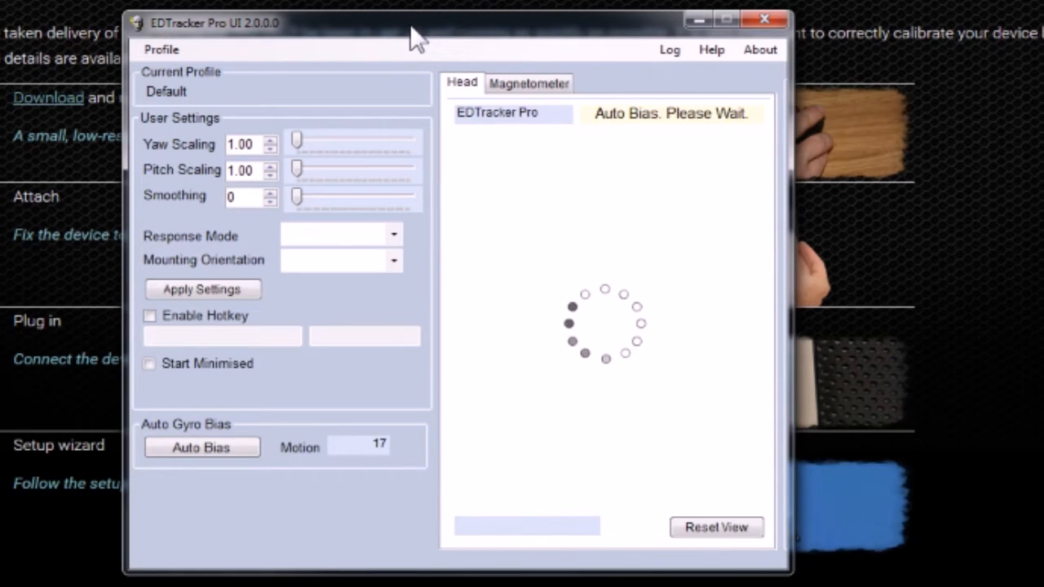